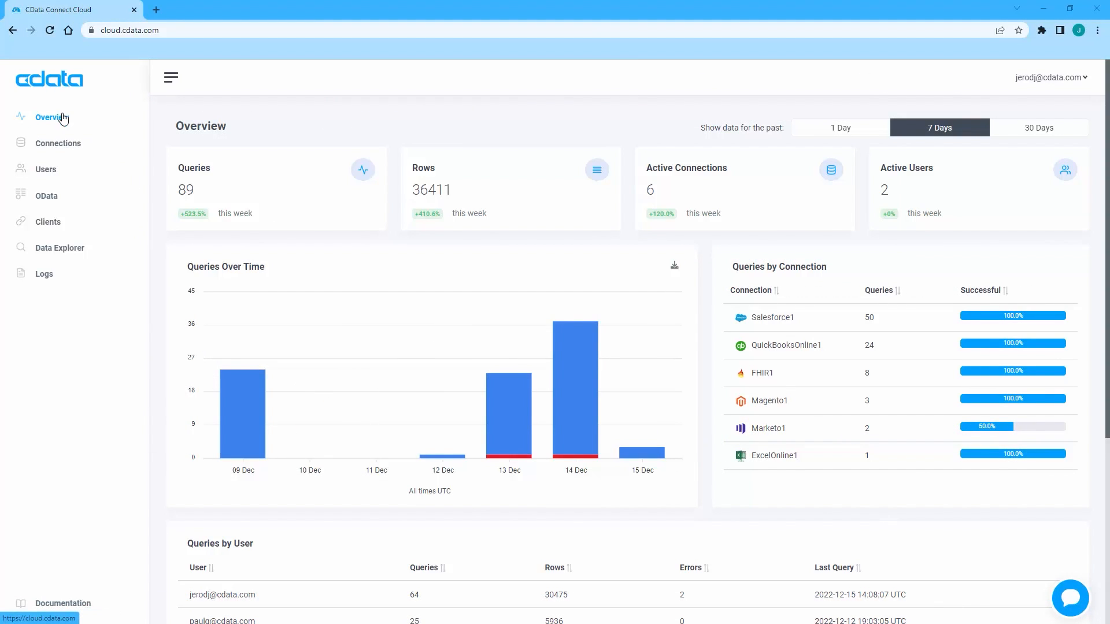
Step: Start a new connection and choose Salesforce as the data source
{"action": "left_click", "coordinate": [57, 143]}
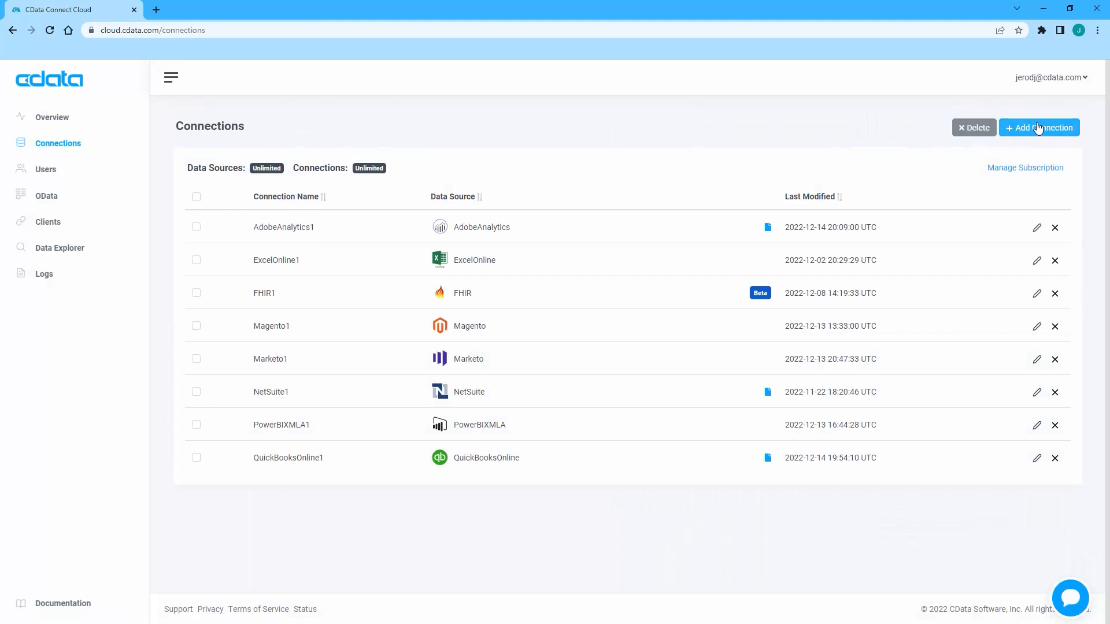
{"action": "left_click", "coordinate": [1040, 128]}
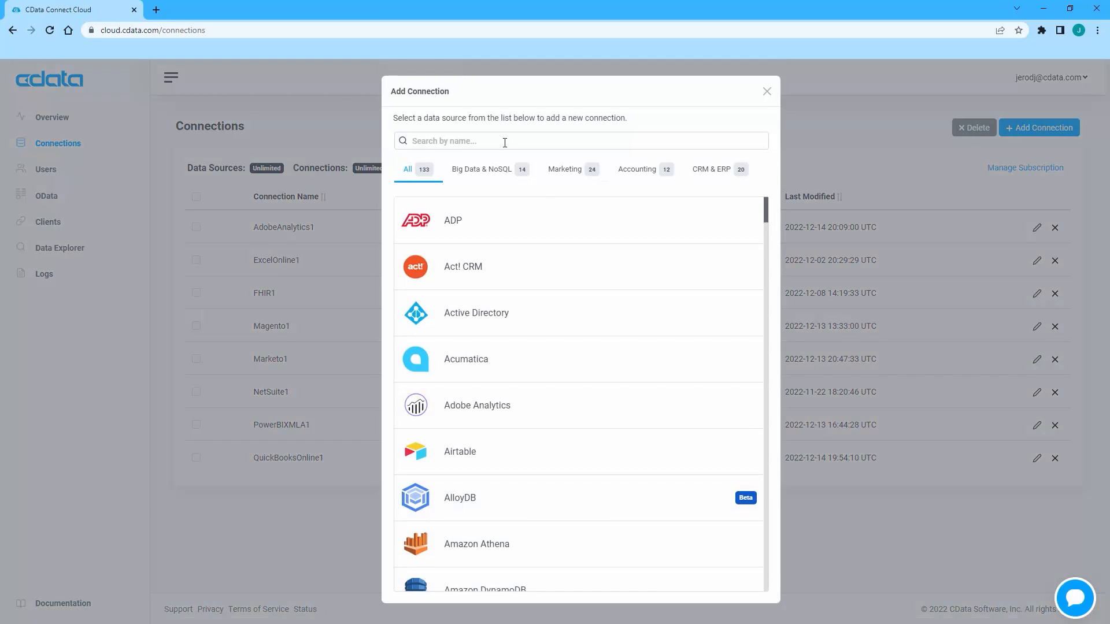
{"action": "type", "text": "Salesforce"}
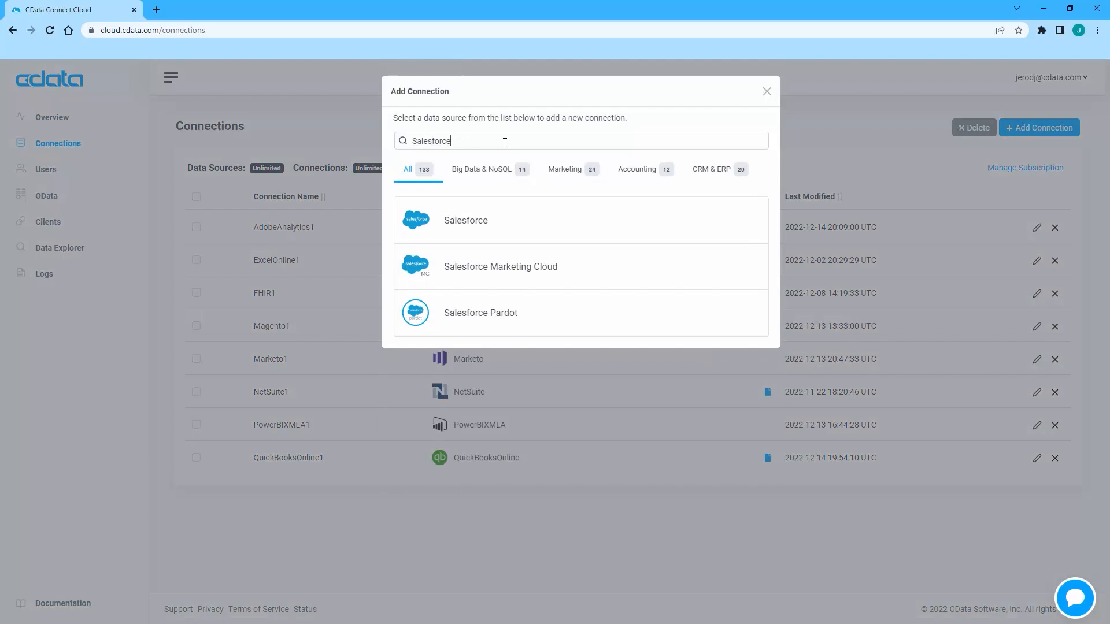
{"action": "left_click", "coordinate": [465, 219]}
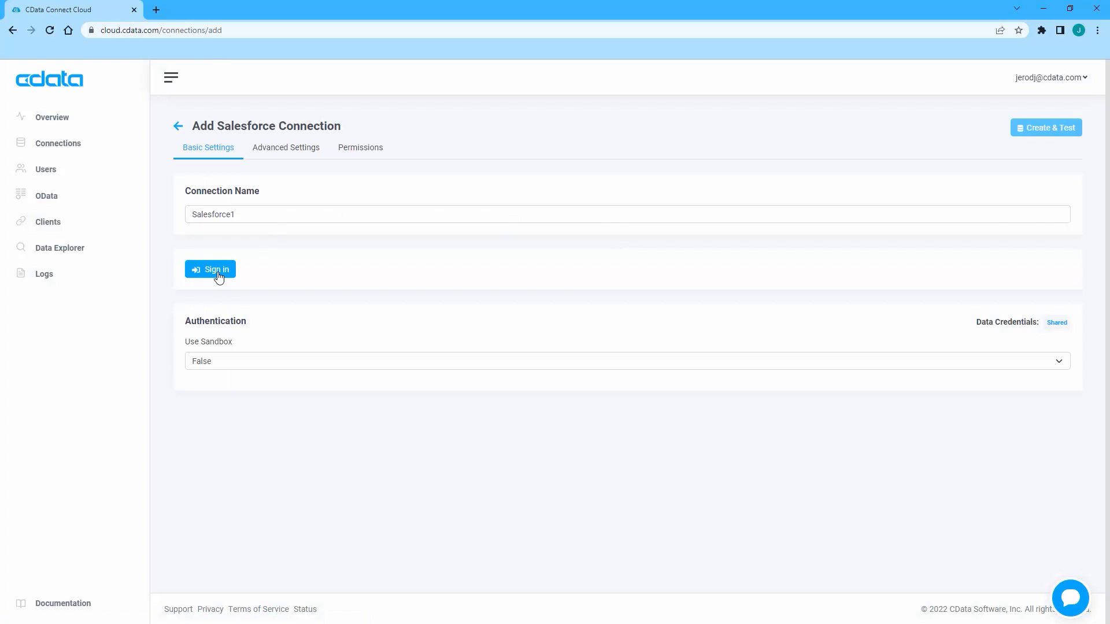
Step: Sign the connection in to the Salesforce account
{"action": "left_click", "coordinate": [210, 270]}
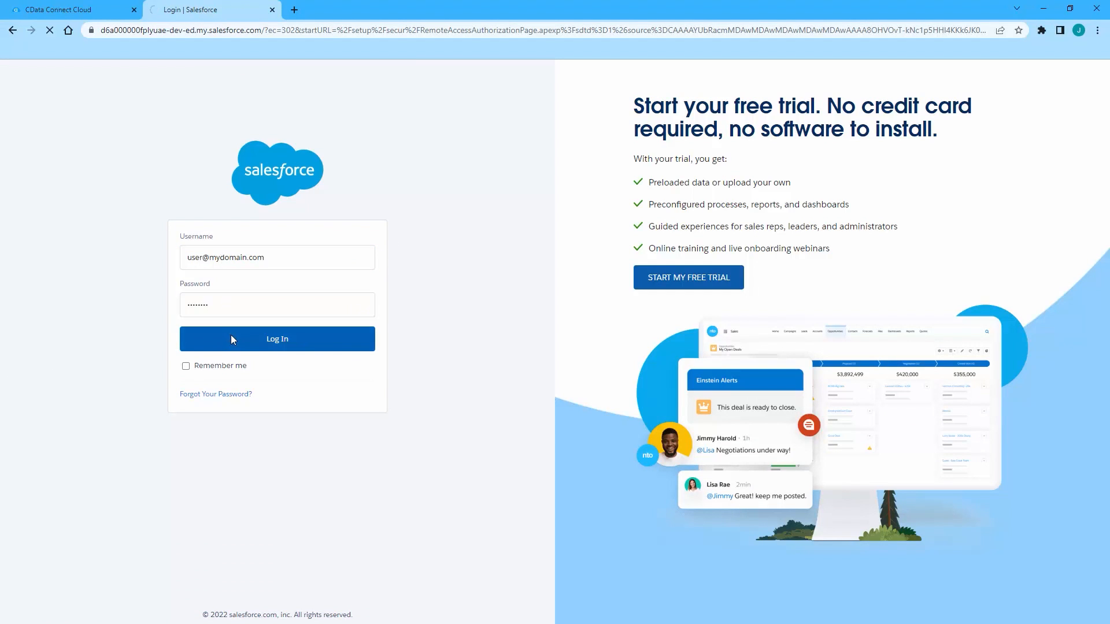
{"action": "left_click", "coordinate": [276, 339]}
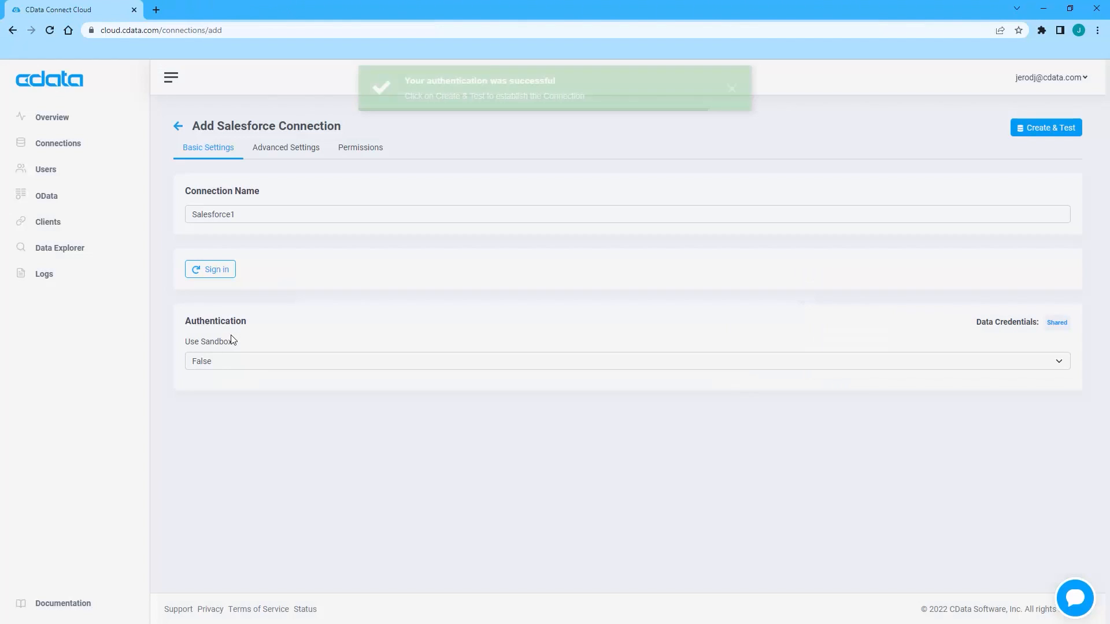
Step: Create and test the Salesforce1 connection, dismissing the success notices
{"action": "left_click", "coordinate": [1046, 128]}
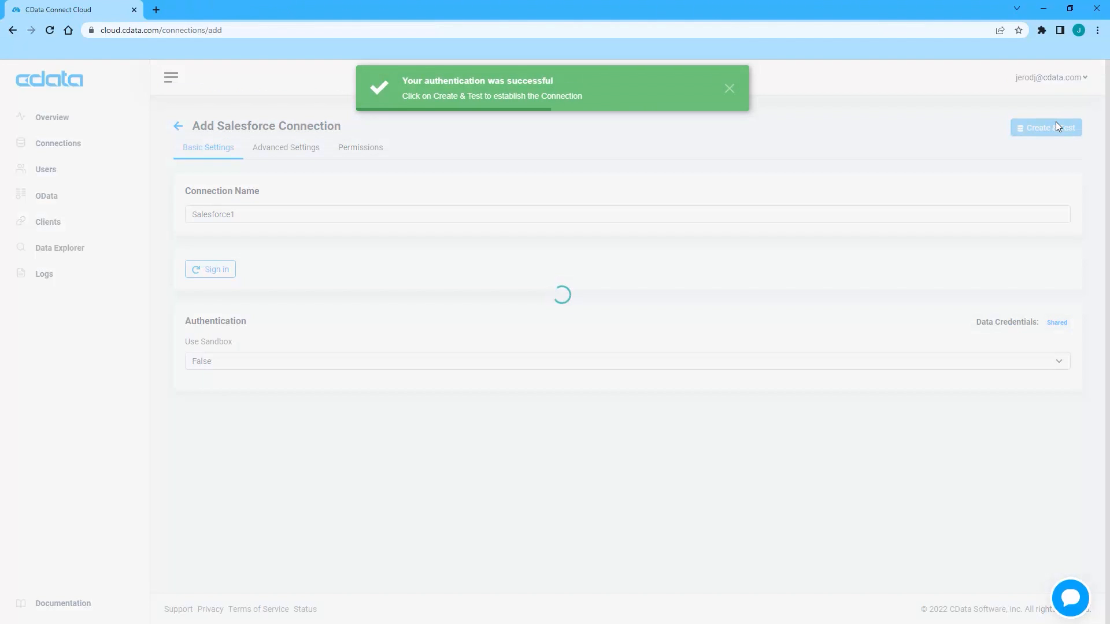
{"action": "left_click", "coordinate": [1047, 128]}
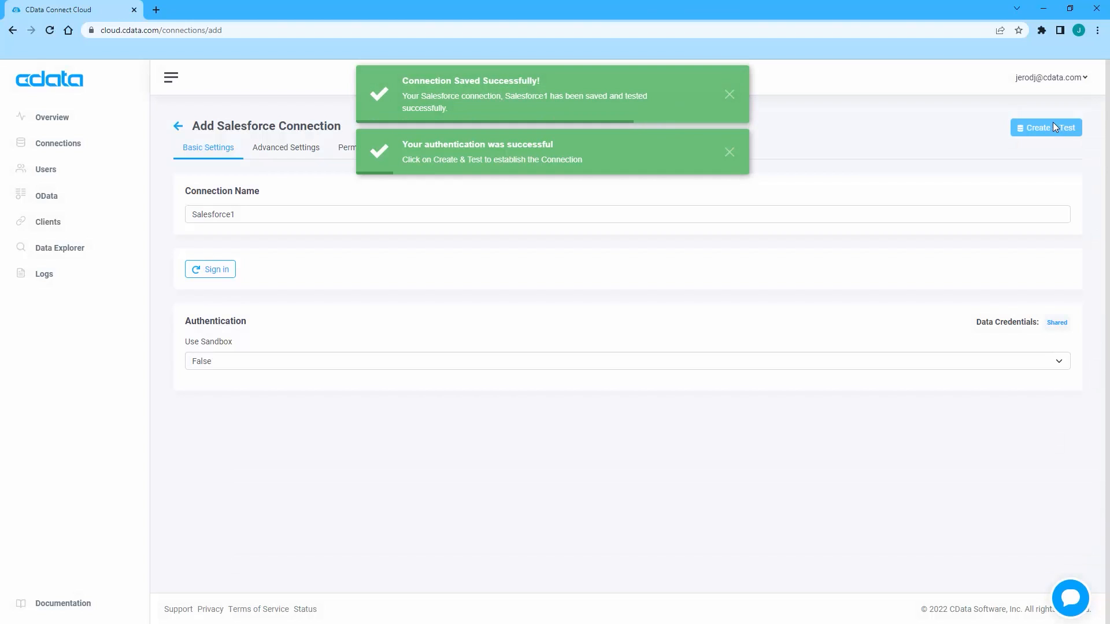
{"action": "left_click", "coordinate": [730, 151]}
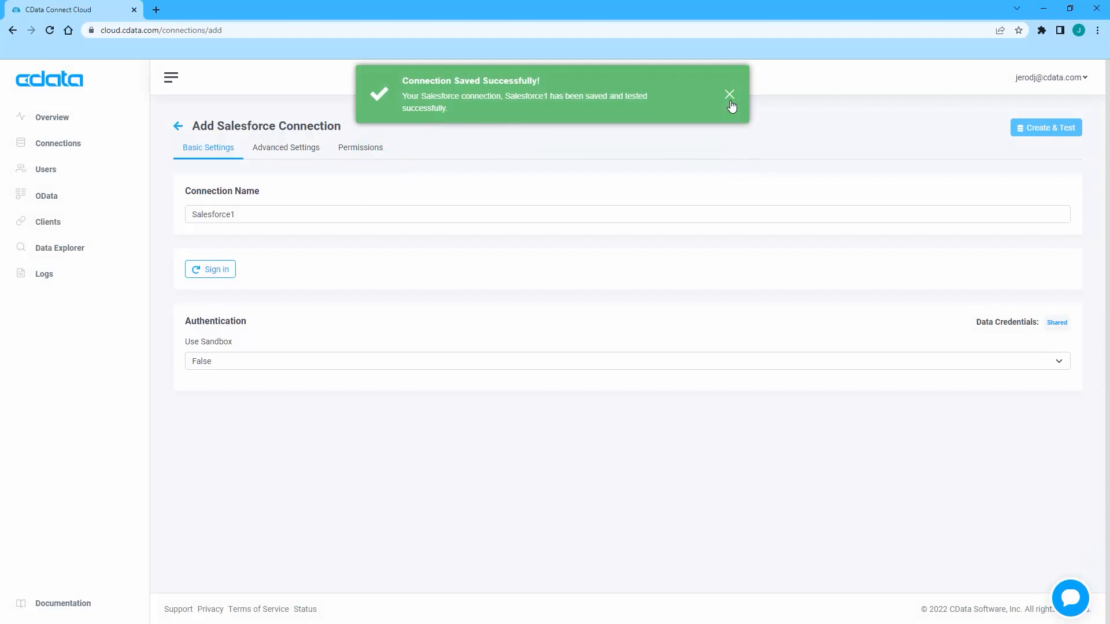
{"action": "left_click", "coordinate": [729, 93]}
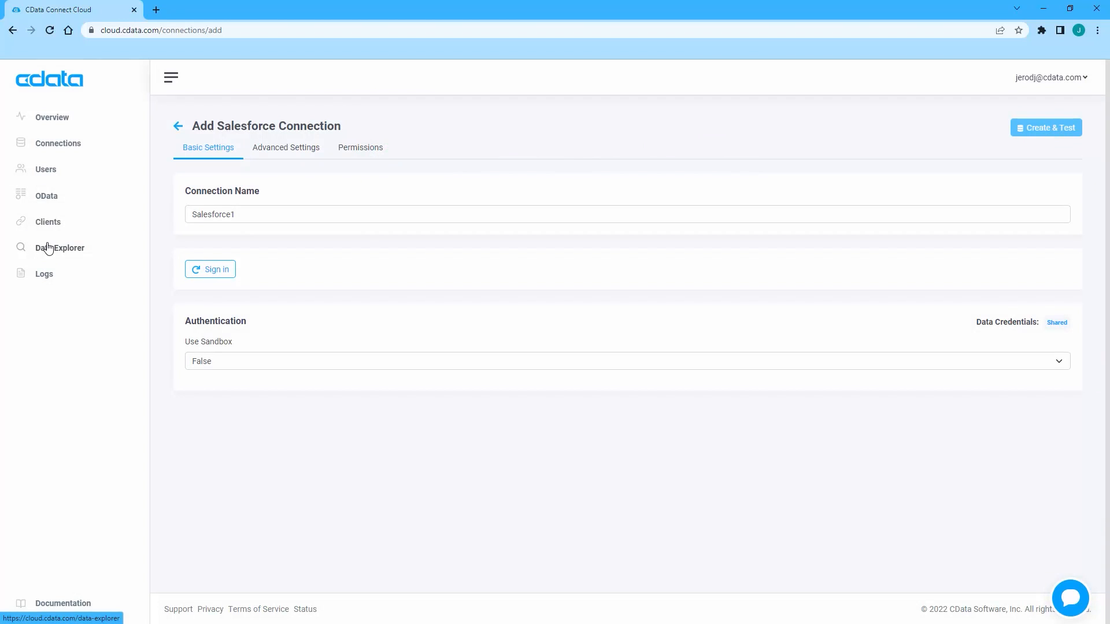
Step: Execute a query on Salesforce1's Account table in Data Explorer to view its records
{"action": "left_click", "coordinate": [60, 247]}
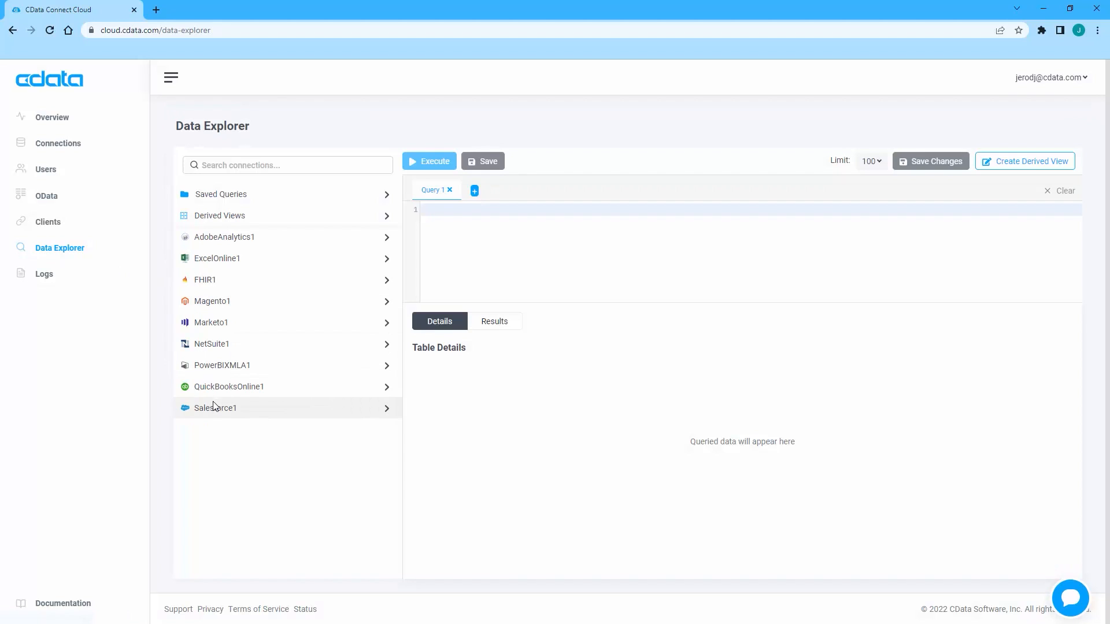
{"action": "left_click", "coordinate": [215, 408]}
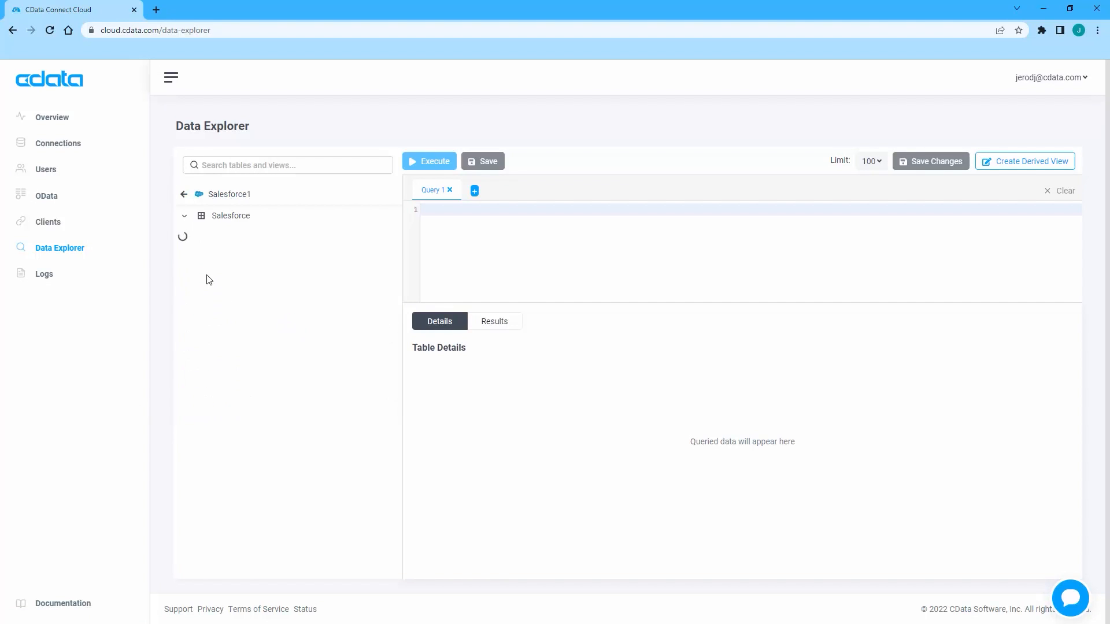
{"action": "left_click", "coordinate": [228, 257]}
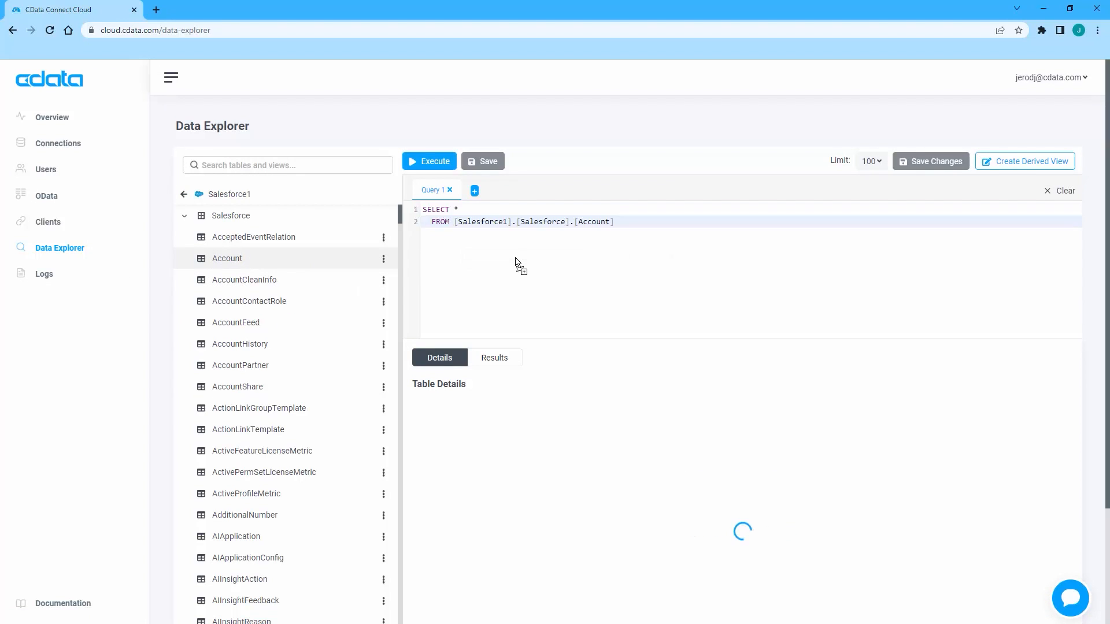
{"action": "left_click", "coordinate": [429, 161]}
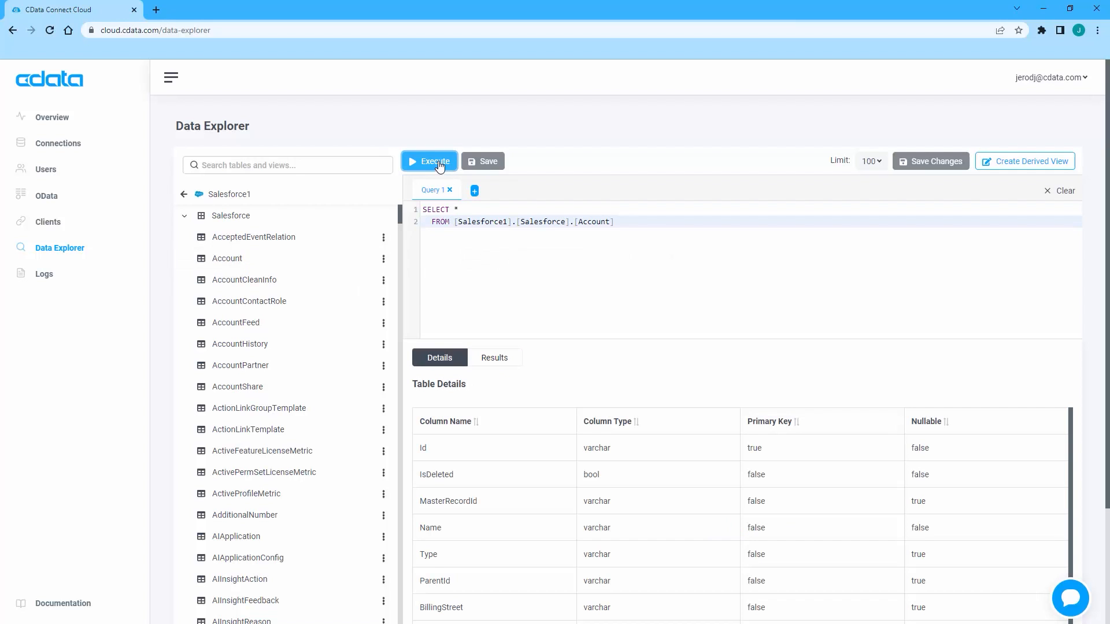
{"action": "left_click", "coordinate": [429, 161]}
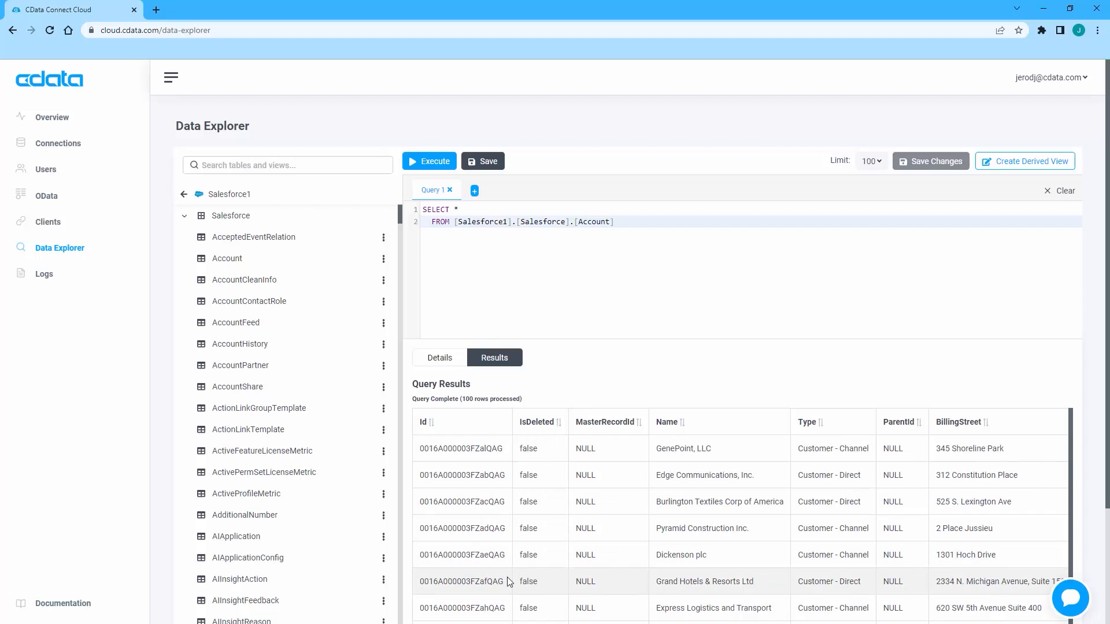
{"action": "left_click", "coordinate": [60, 169]}
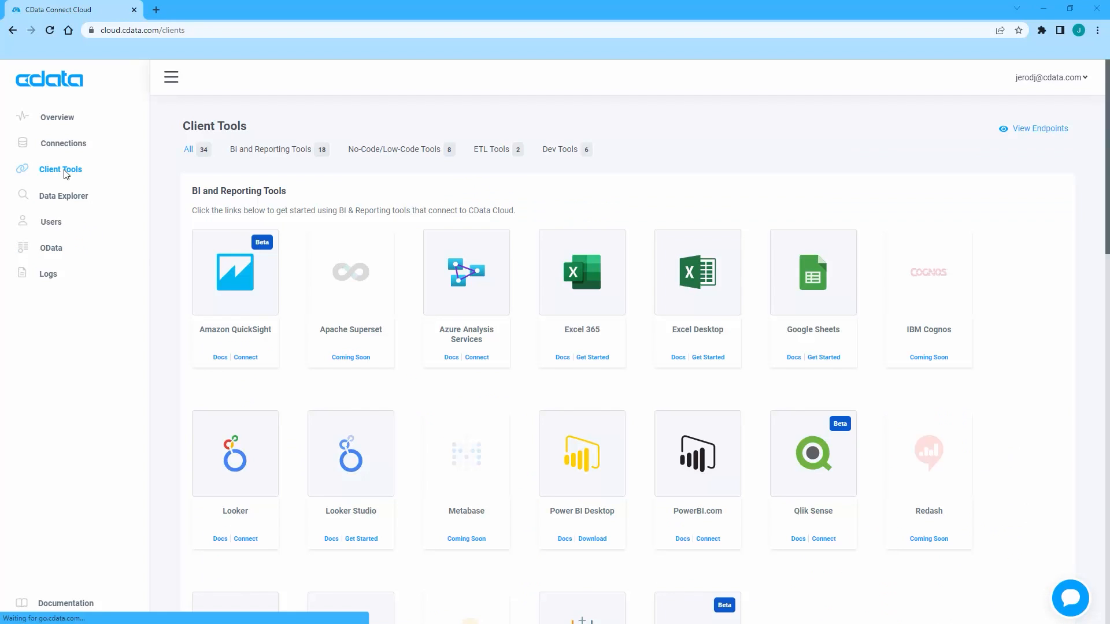
{"action": "mouse_move", "coordinate": [479, 161]}
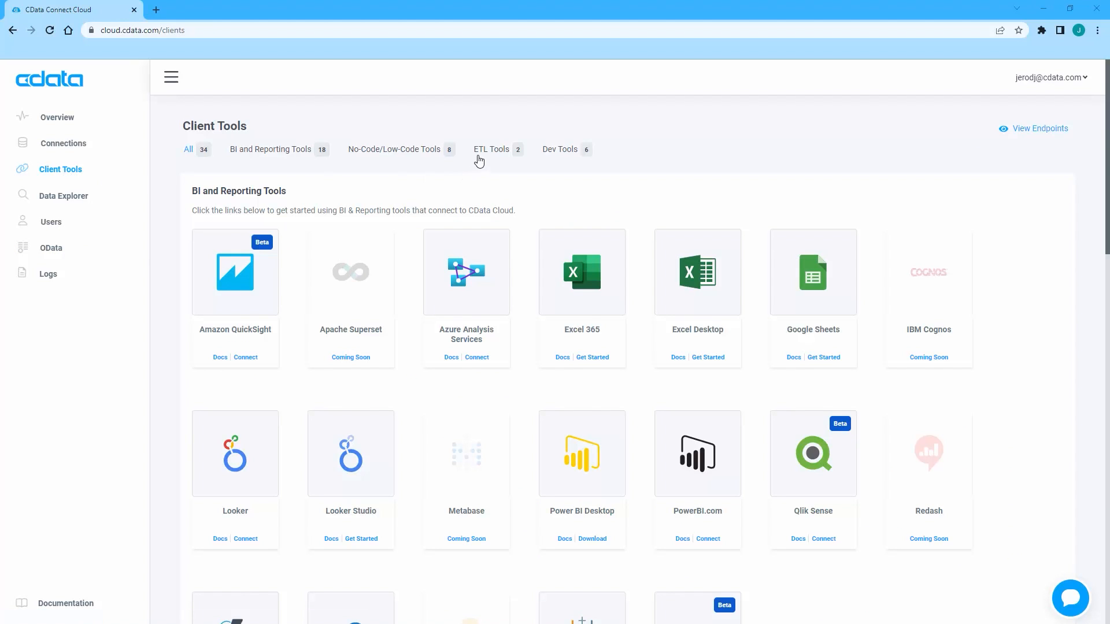
Step: Find the SQL Server linked server entry among the ETL client tools
{"action": "left_click", "coordinate": [492, 150]}
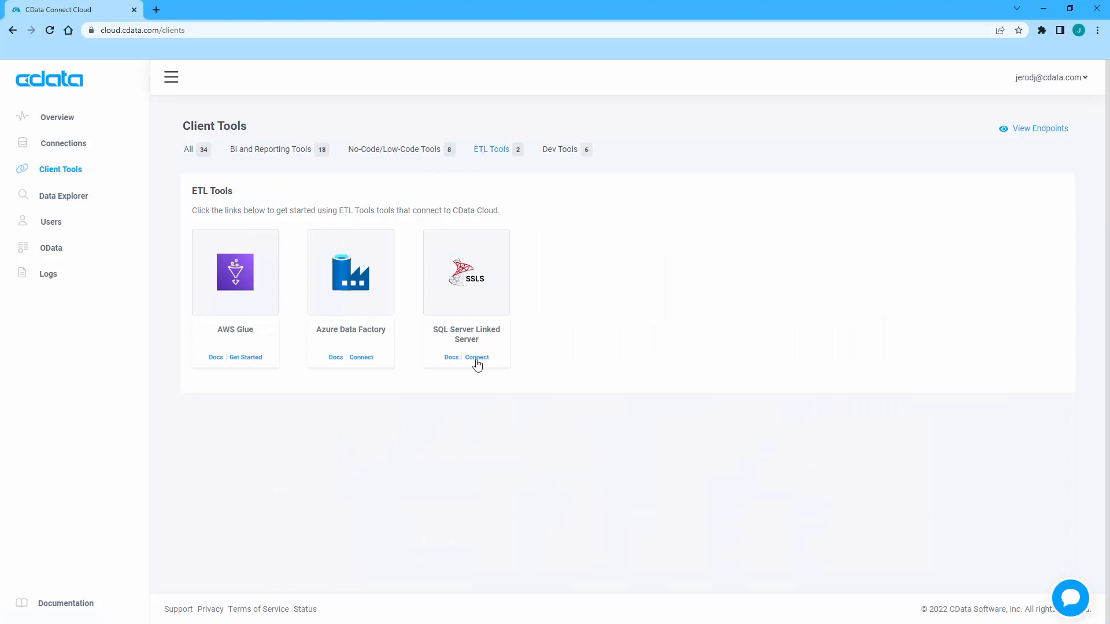
{"action": "left_click", "coordinate": [477, 358]}
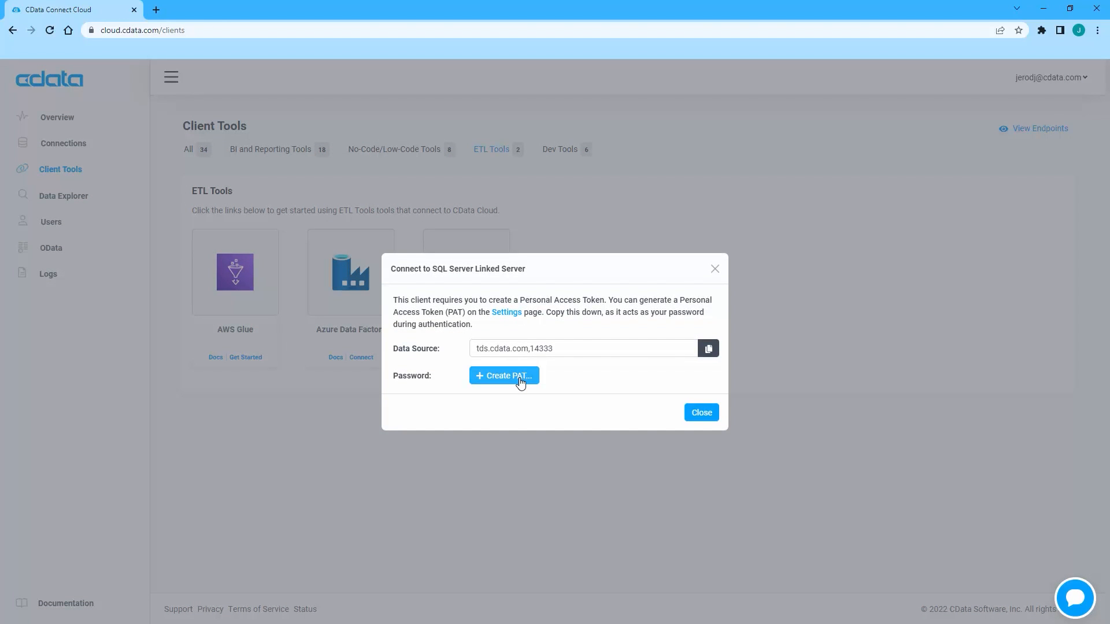
{"action": "left_click", "coordinate": [503, 375]}
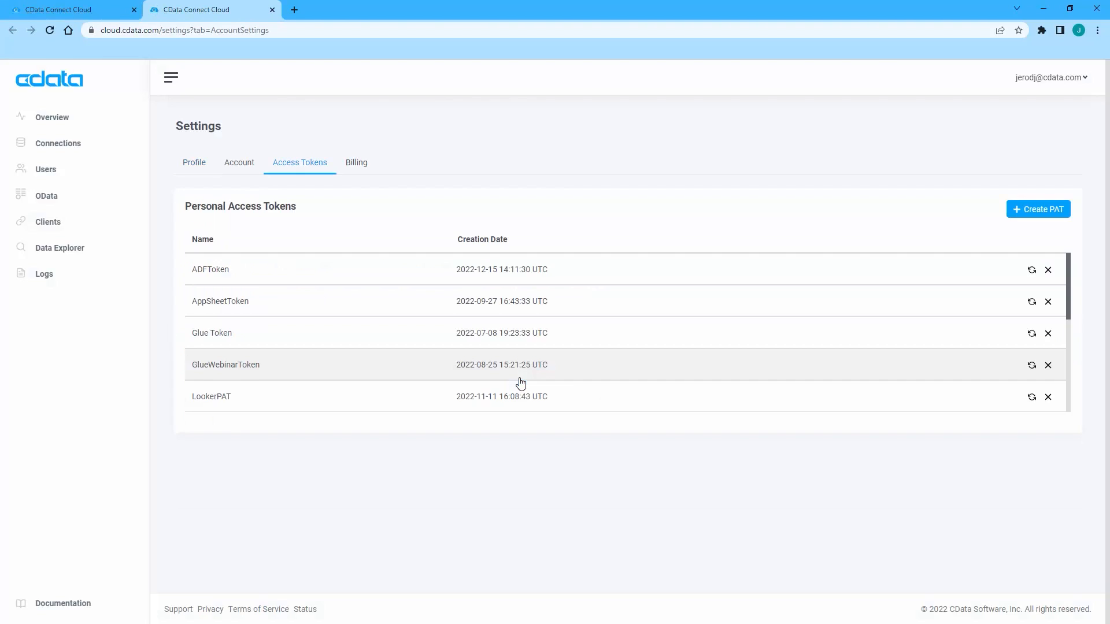
Step: Create a personal access token named LinkedServerPAT
{"action": "left_click", "coordinate": [1038, 209]}
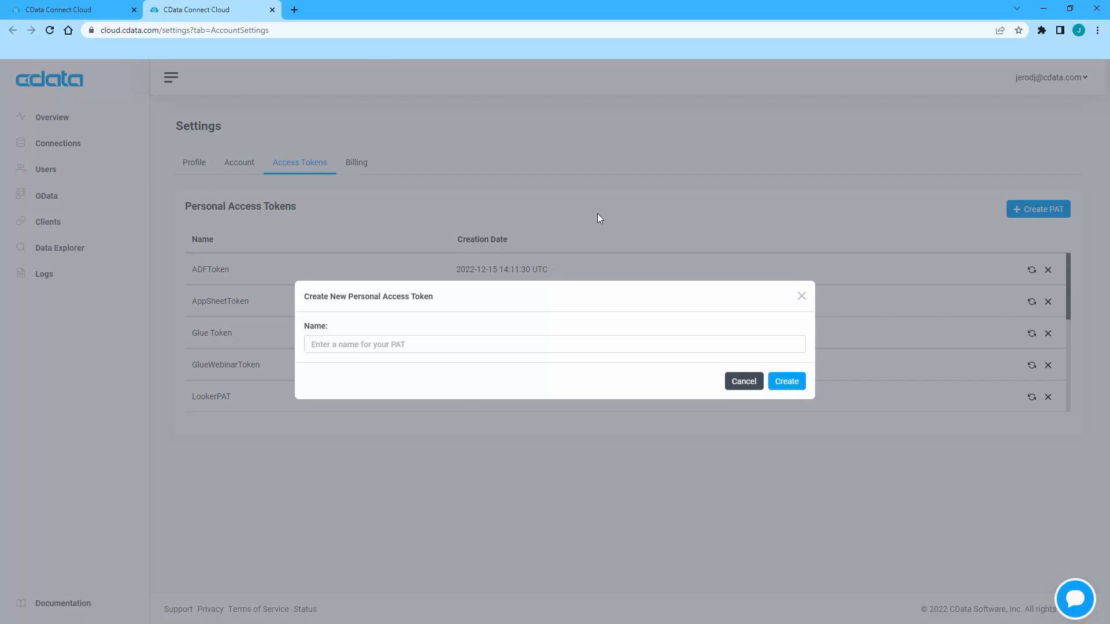
{"action": "type", "text": "LI"}
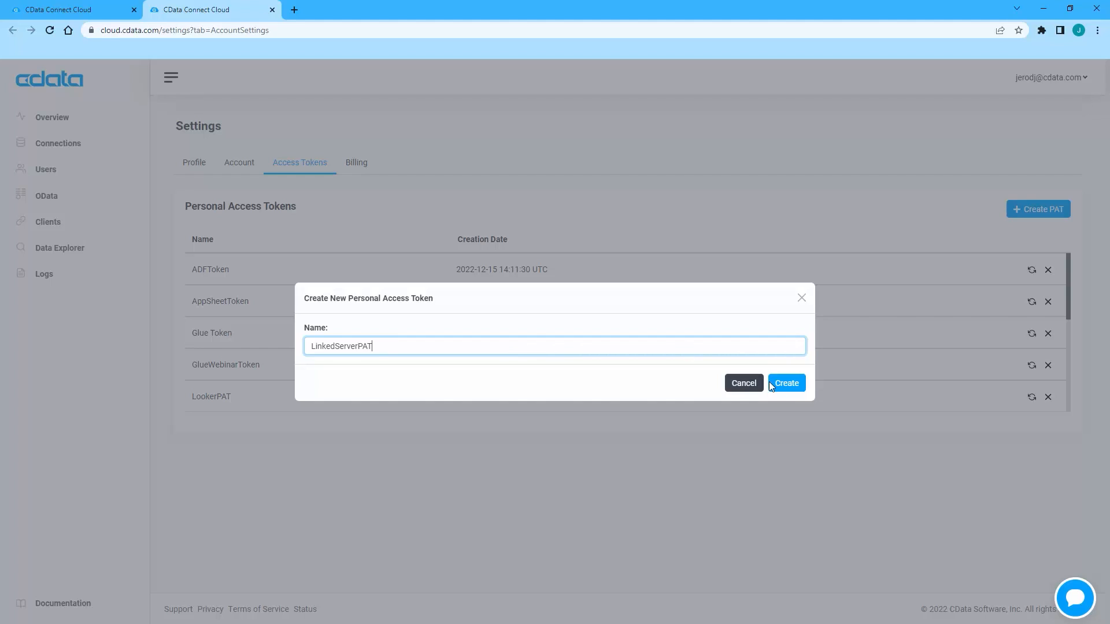
{"action": "left_click", "coordinate": [785, 382]}
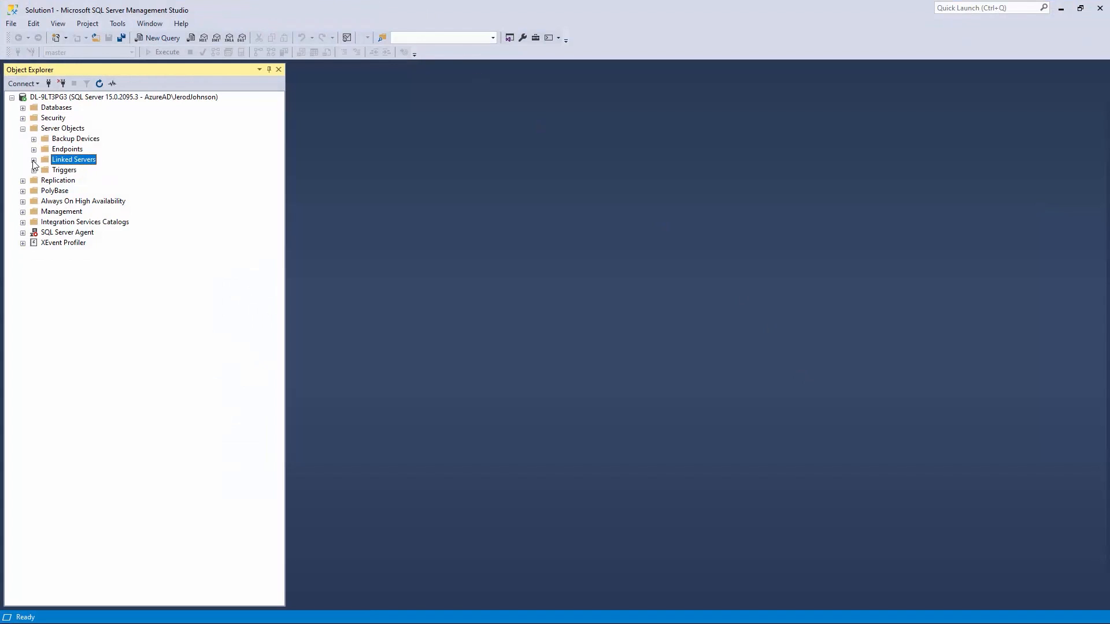
Step: Define new linked server CONNECT CLOUD with provider SQL Server Native Client 11.0
{"action": "right_click", "coordinate": [74, 160]}
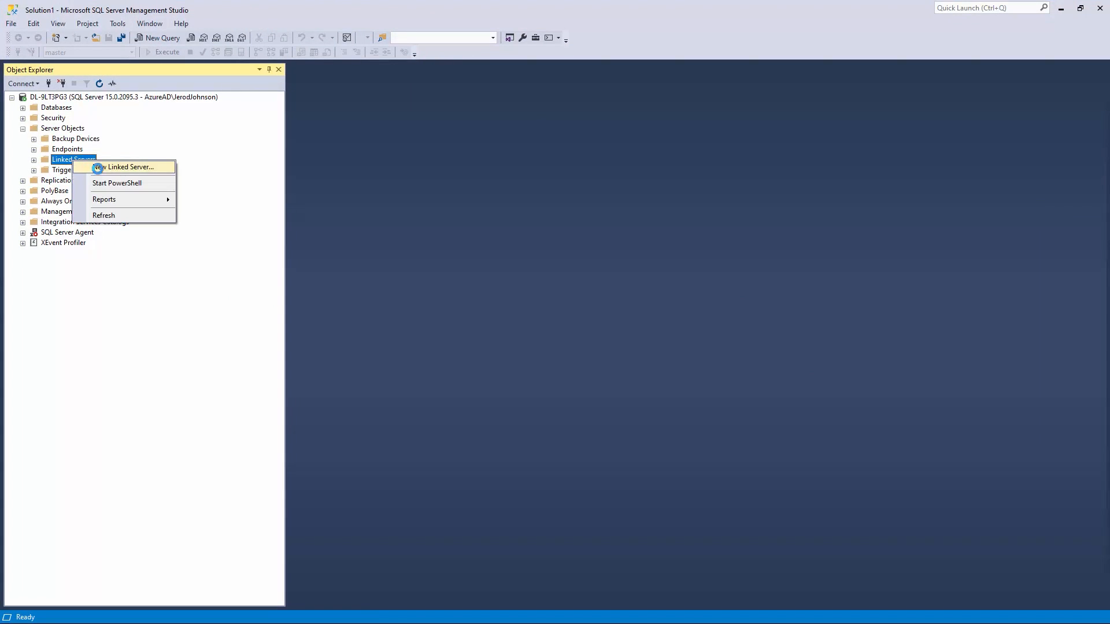
{"action": "left_click", "coordinate": [124, 166]}
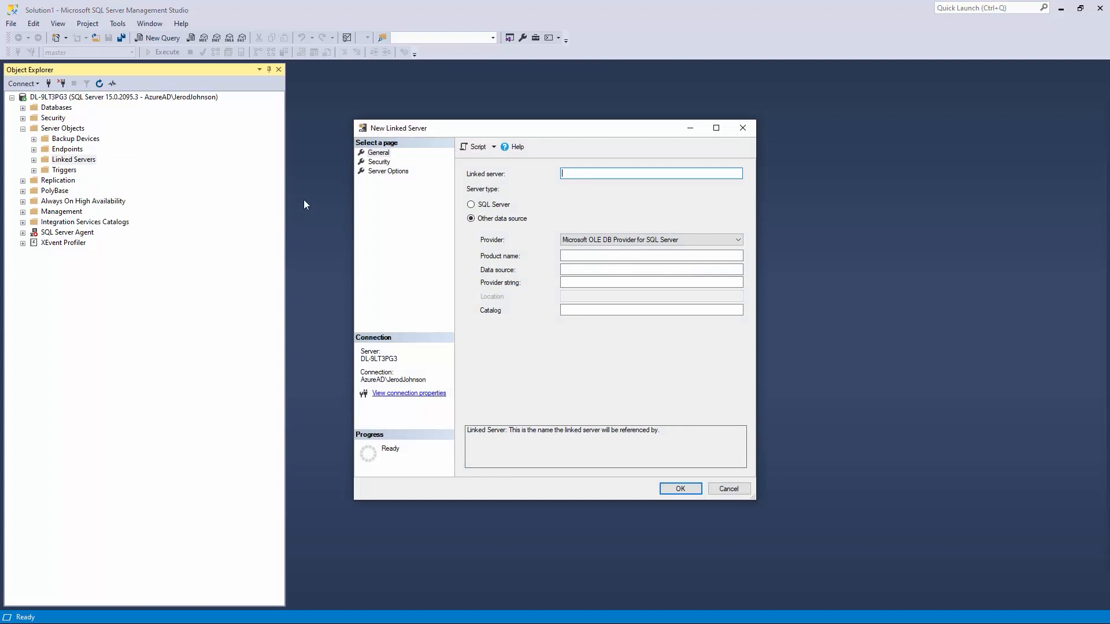
{"action": "left_click", "coordinate": [33, 159]}
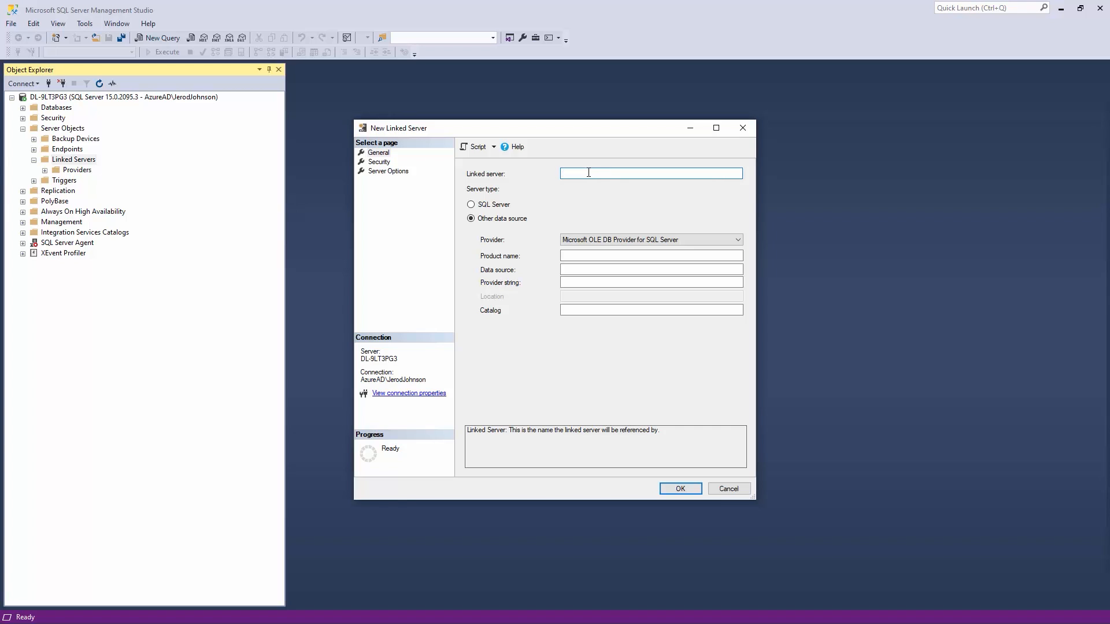
{"action": "left_click", "coordinate": [737, 239]}
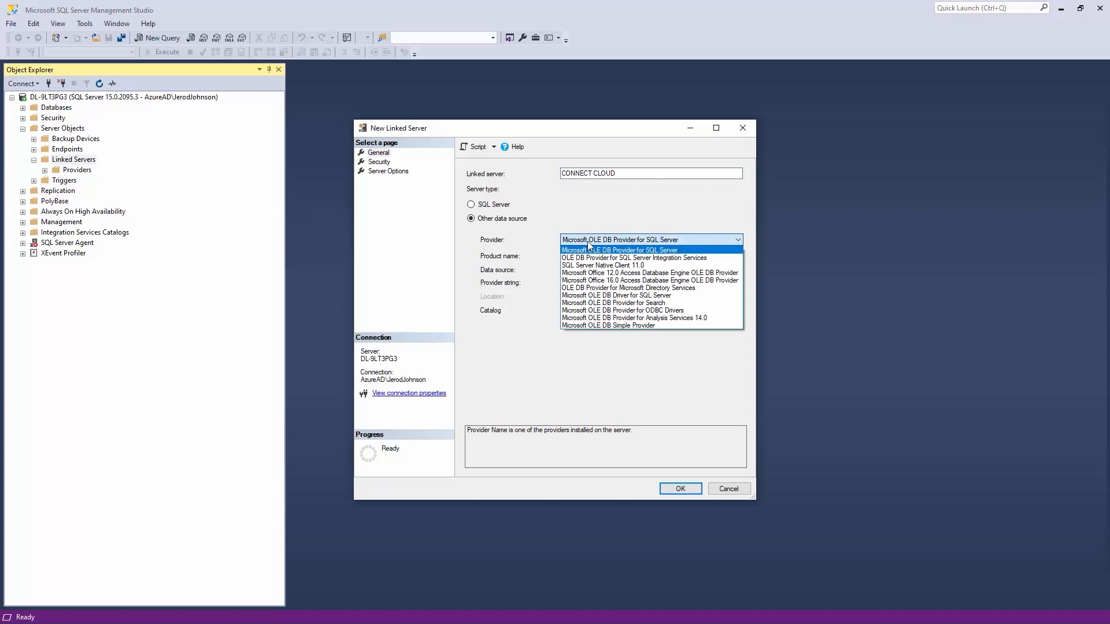
{"action": "left_click", "coordinate": [602, 265]}
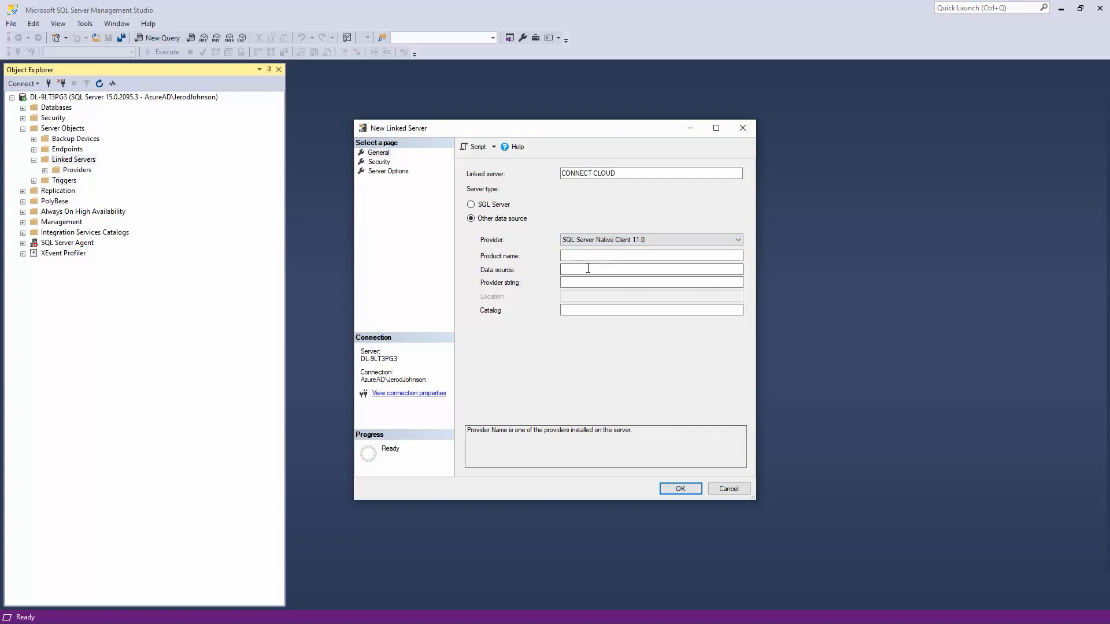
Step: Set data source tds.cdata.com,14333 and catalog Salesforce1 for the linked server
{"action": "type", "text": "tds.cdata.com"}
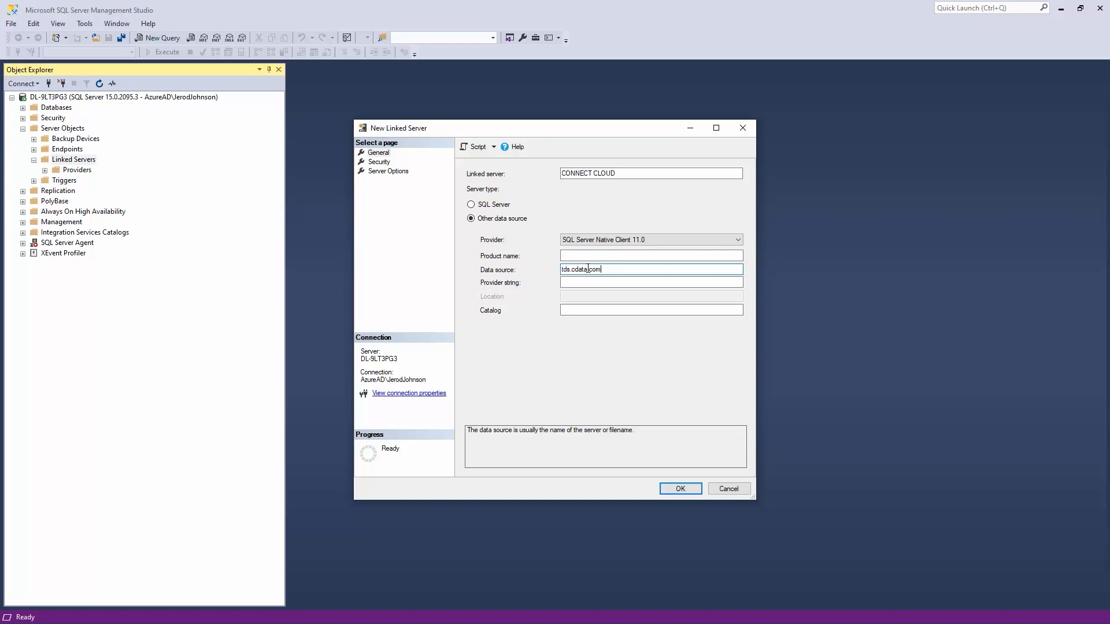
{"action": "type", "text": ",1433"}
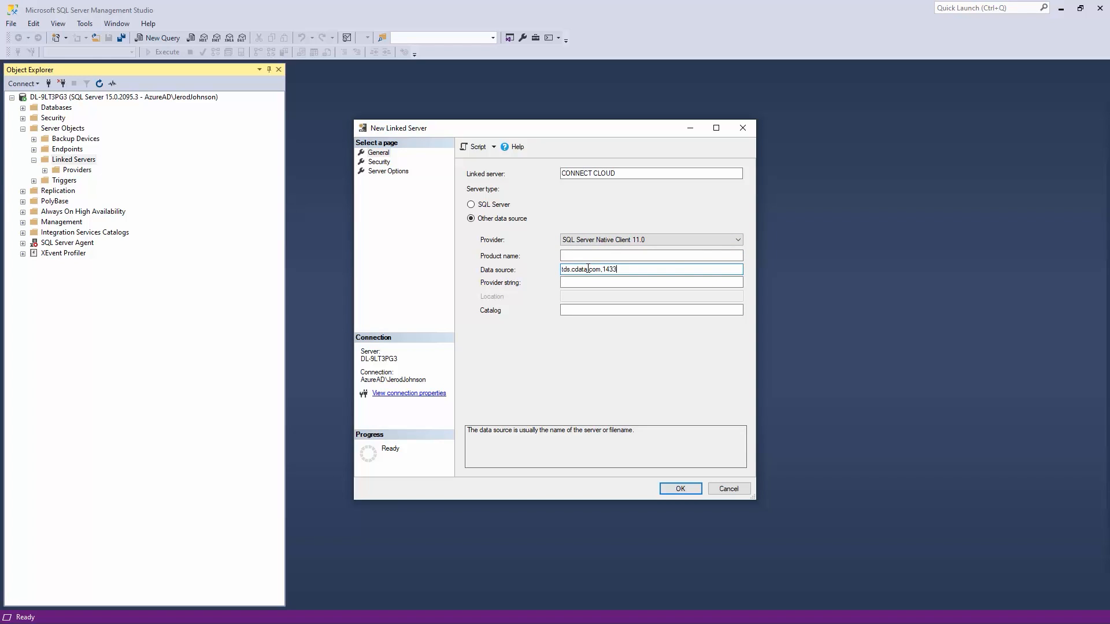
{"action": "type", "text": "Sa"}
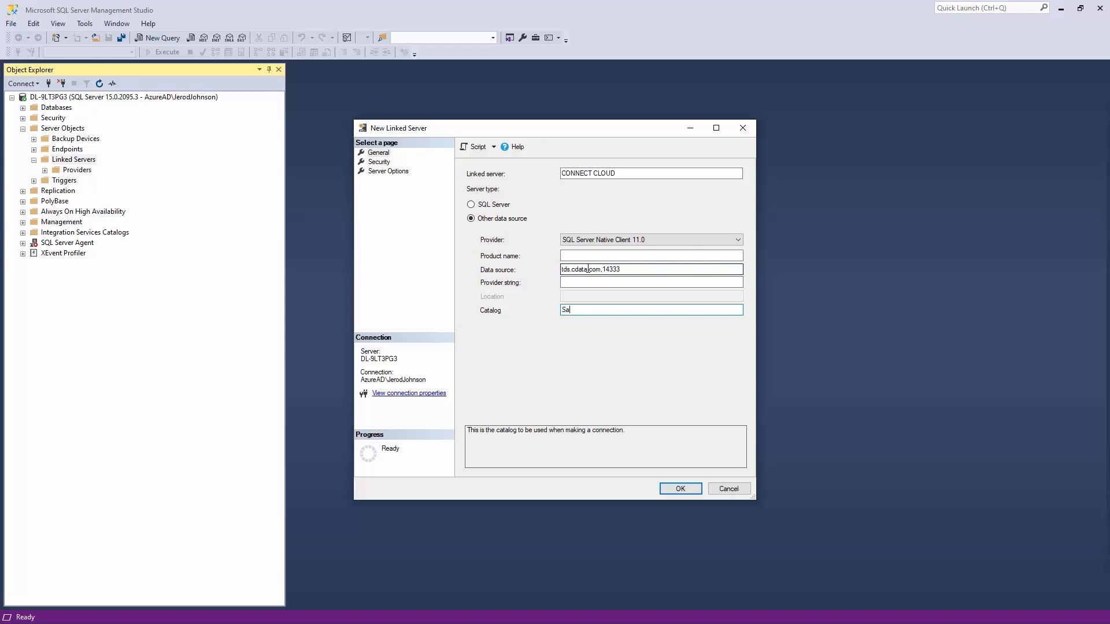
{"action": "key", "text": "BackSpace"}
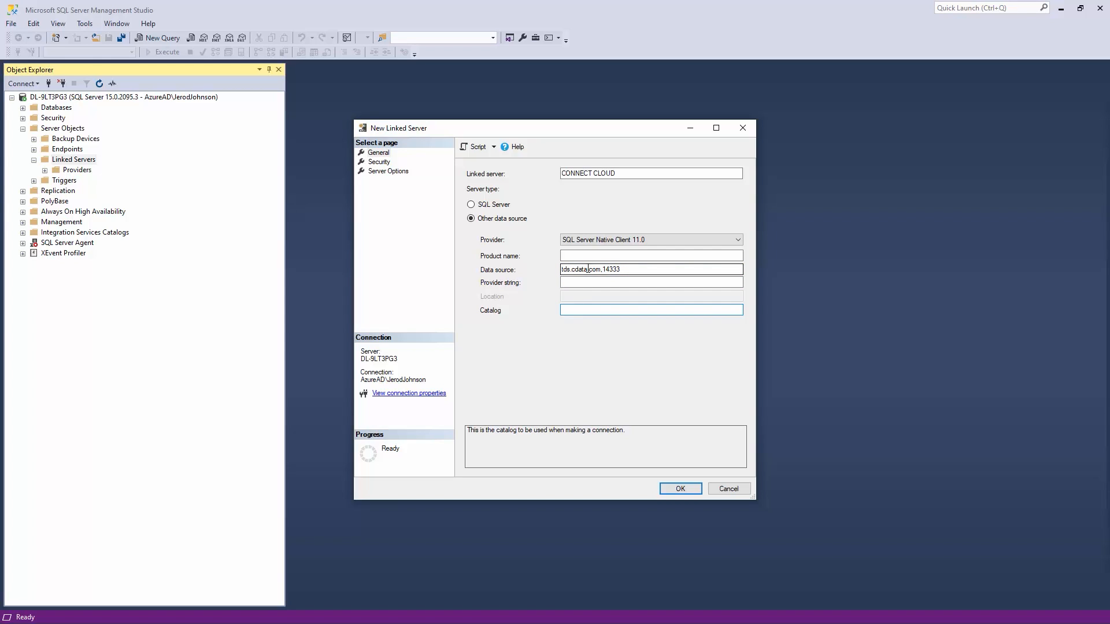
{"action": "type", "text": "Salesforce1"}
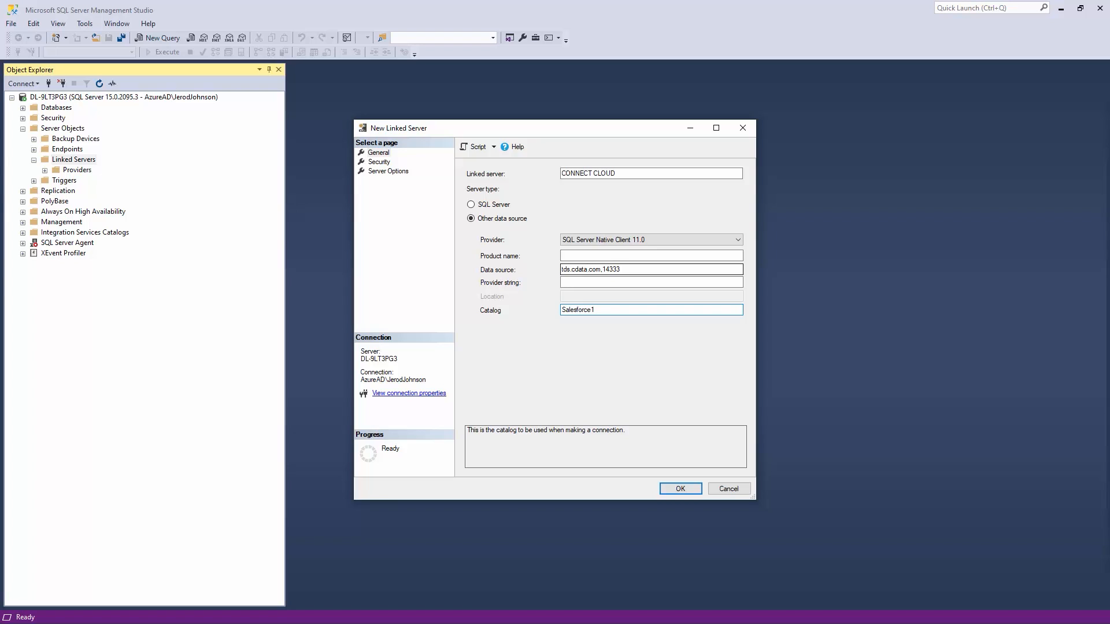
{"action": "left_click", "coordinate": [379, 161]}
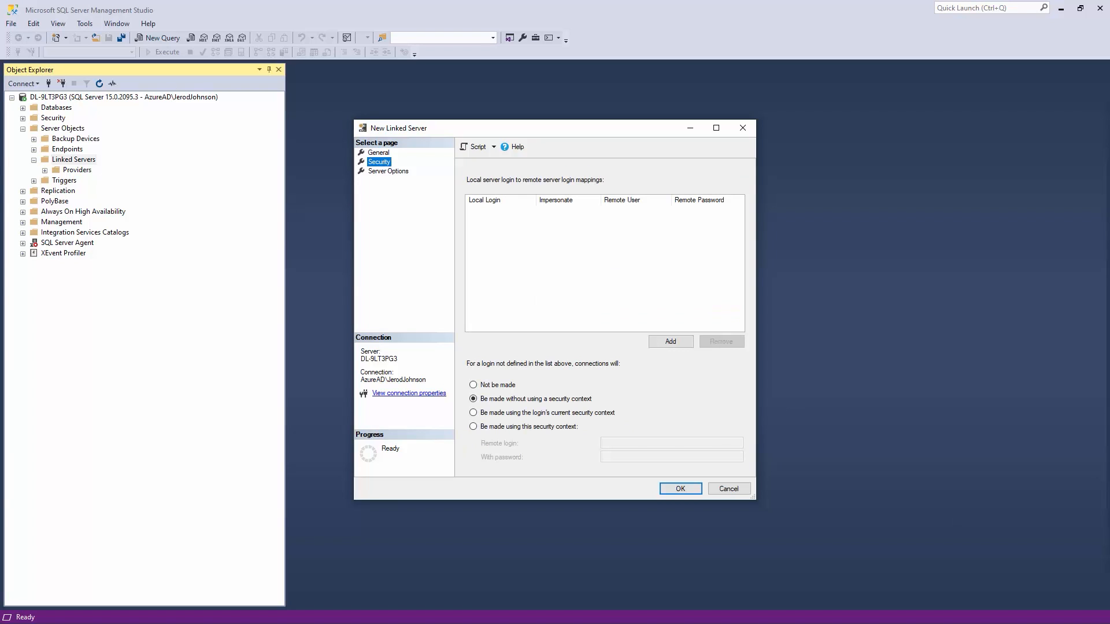
{"action": "left_click", "coordinate": [473, 427]}
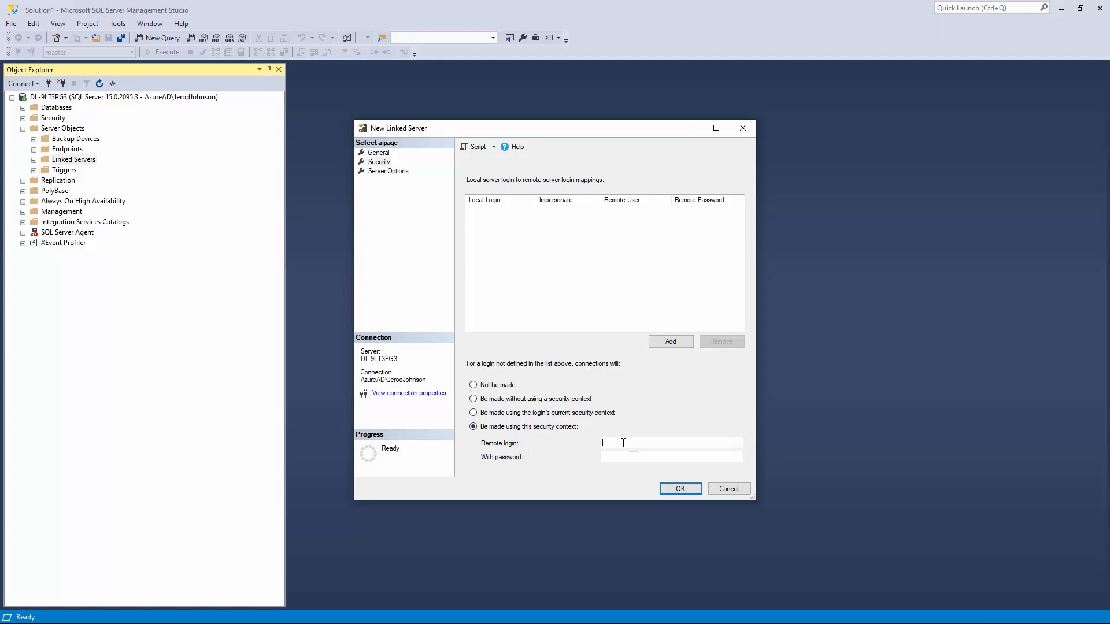
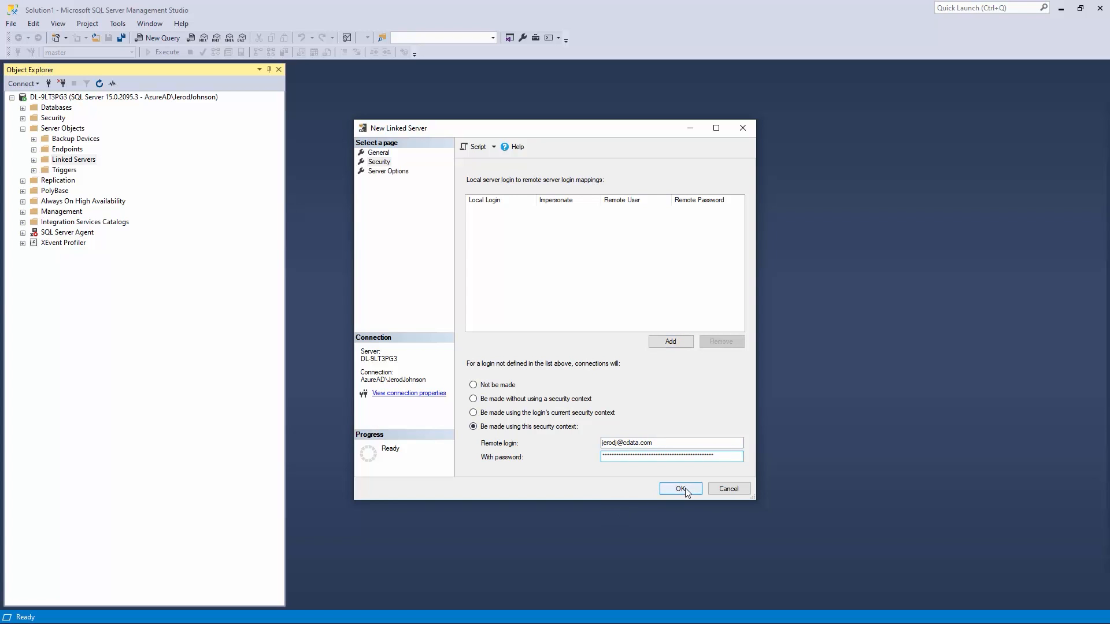
{"action": "left_click", "coordinate": [679, 488]}
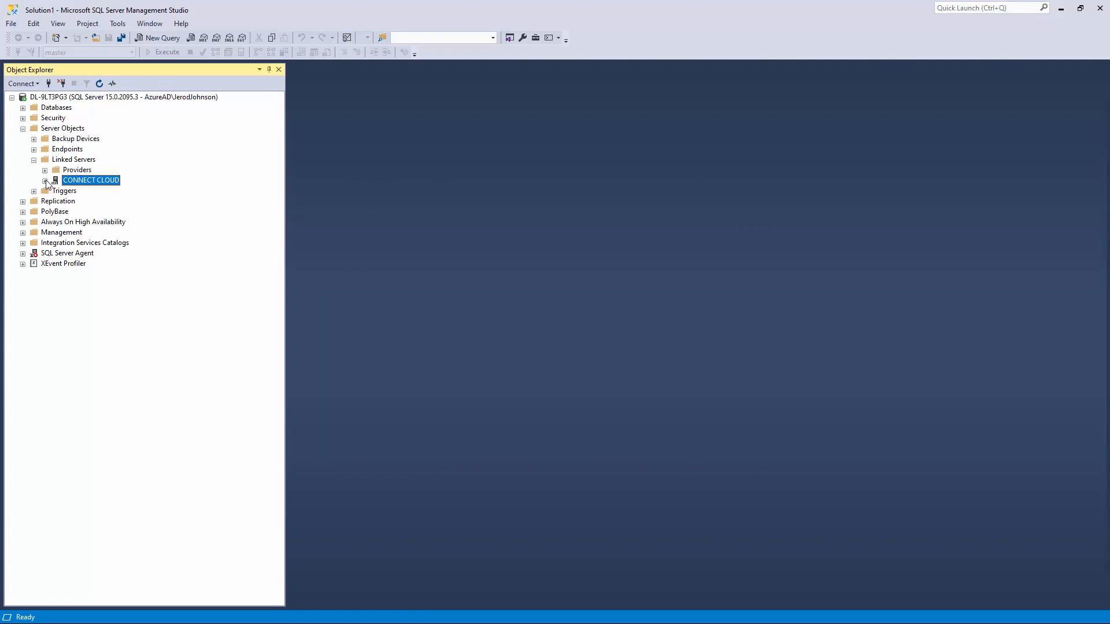
Step: Script Salesforce.Account as SELECT into a new query window and execute it
{"action": "left_click", "coordinate": [45, 180]}
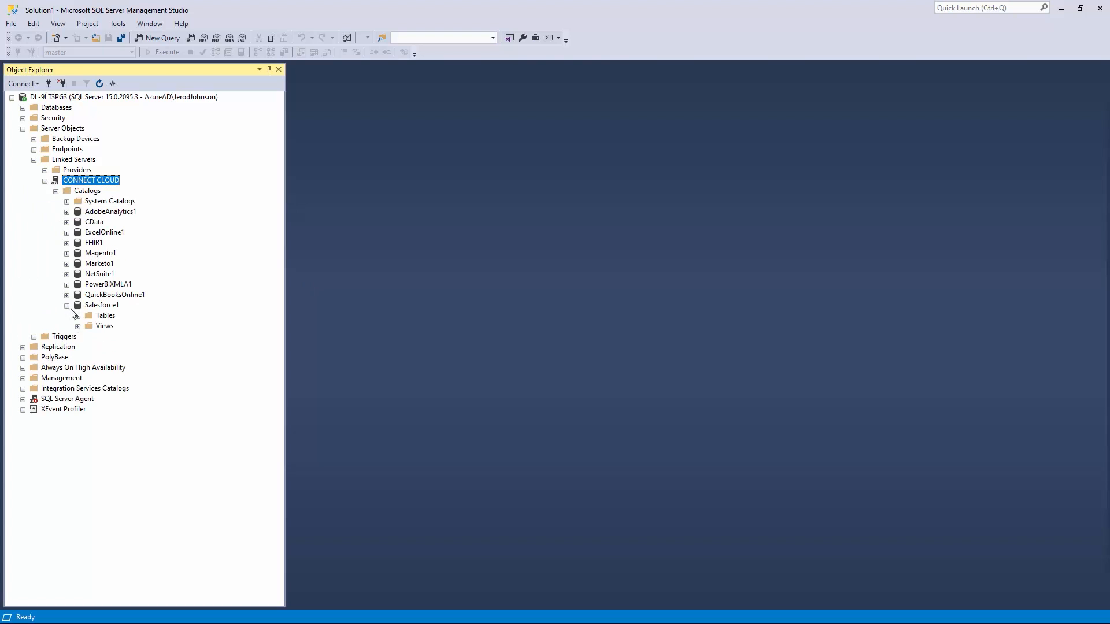
{"action": "left_click", "coordinate": [78, 314]}
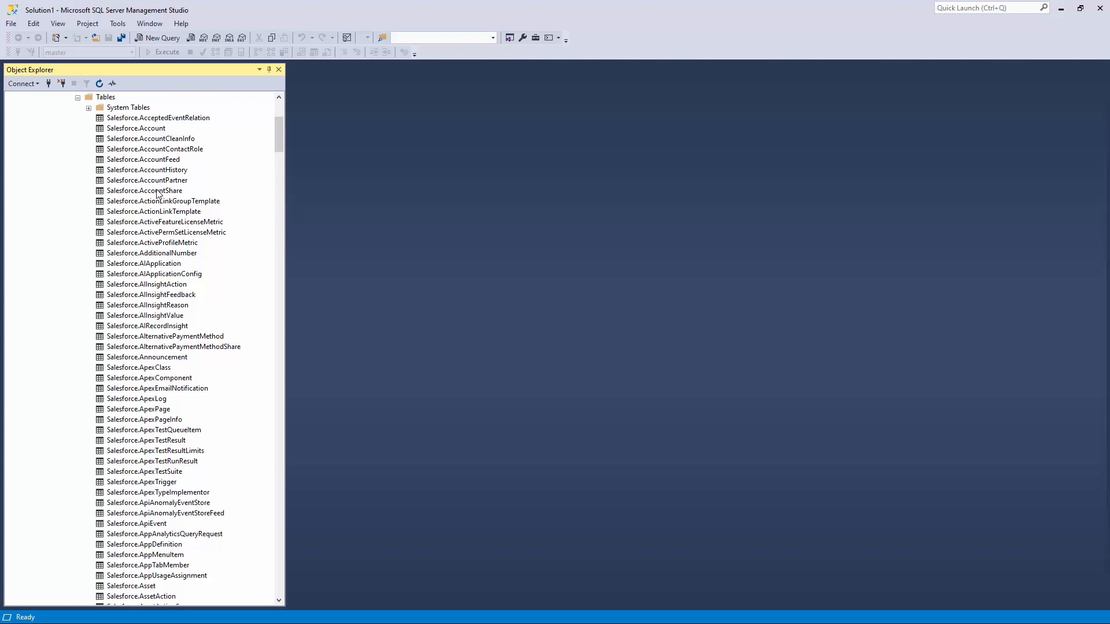
{"action": "right_click", "coordinate": [135, 129]}
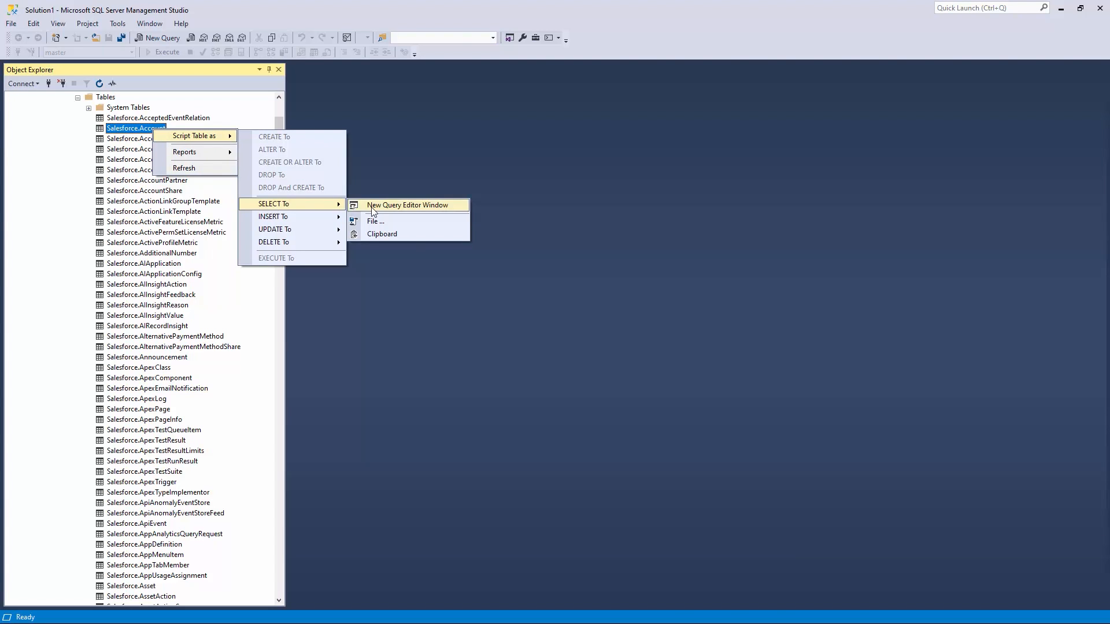
{"action": "left_click", "coordinate": [407, 204]}
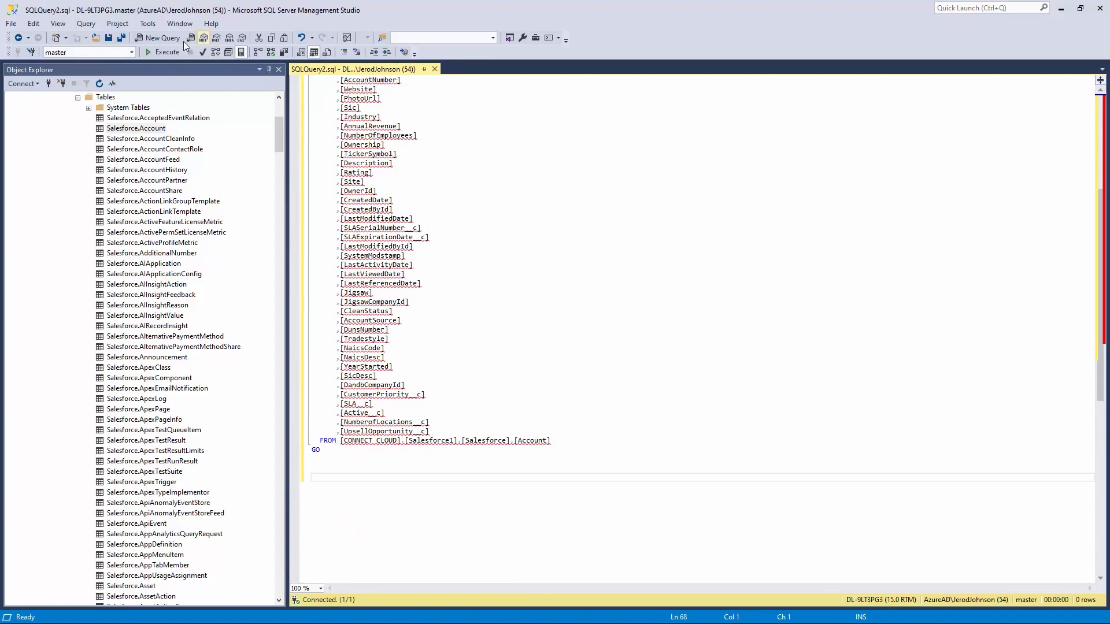
{"action": "left_click", "coordinate": [163, 52]}
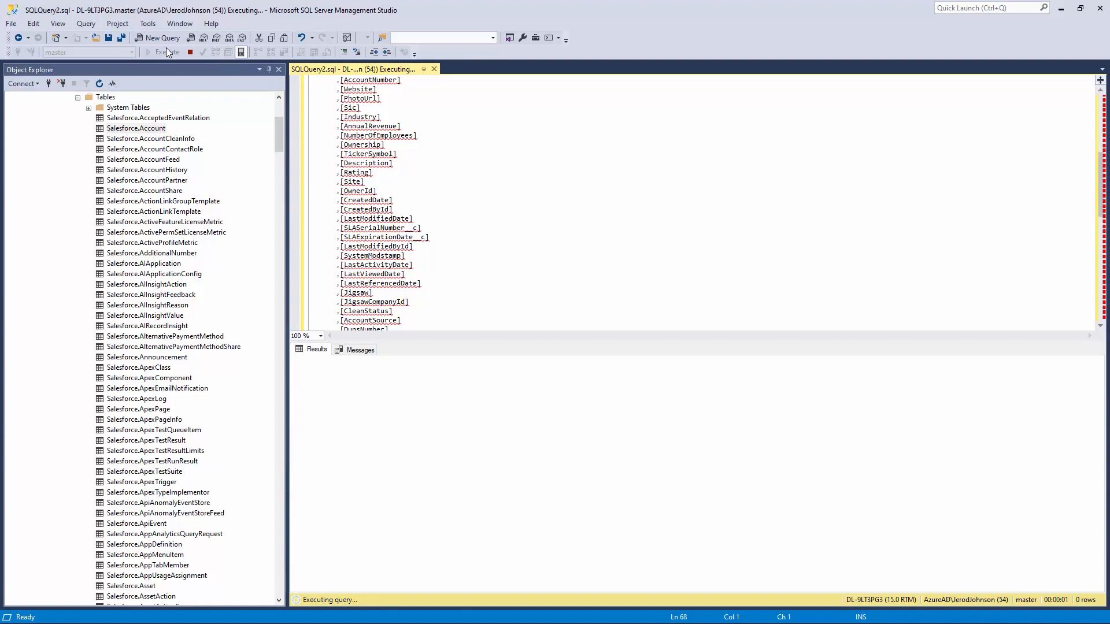